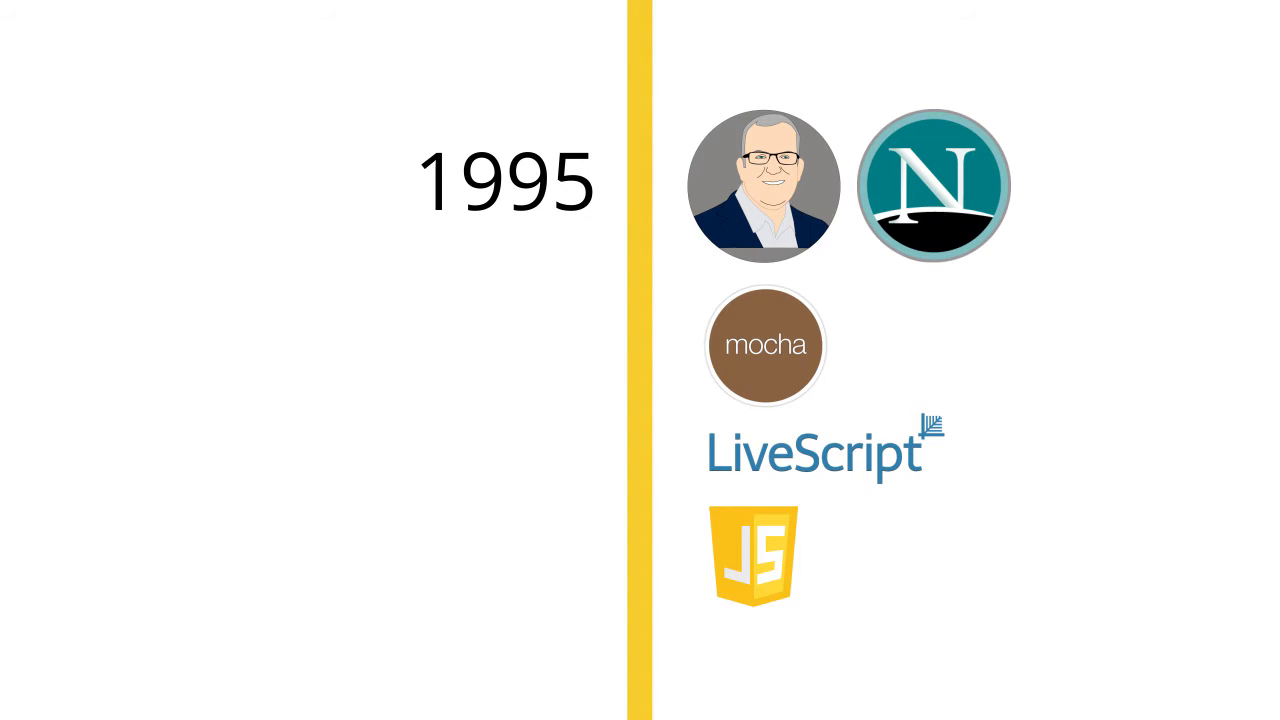
scroll(down, 3)
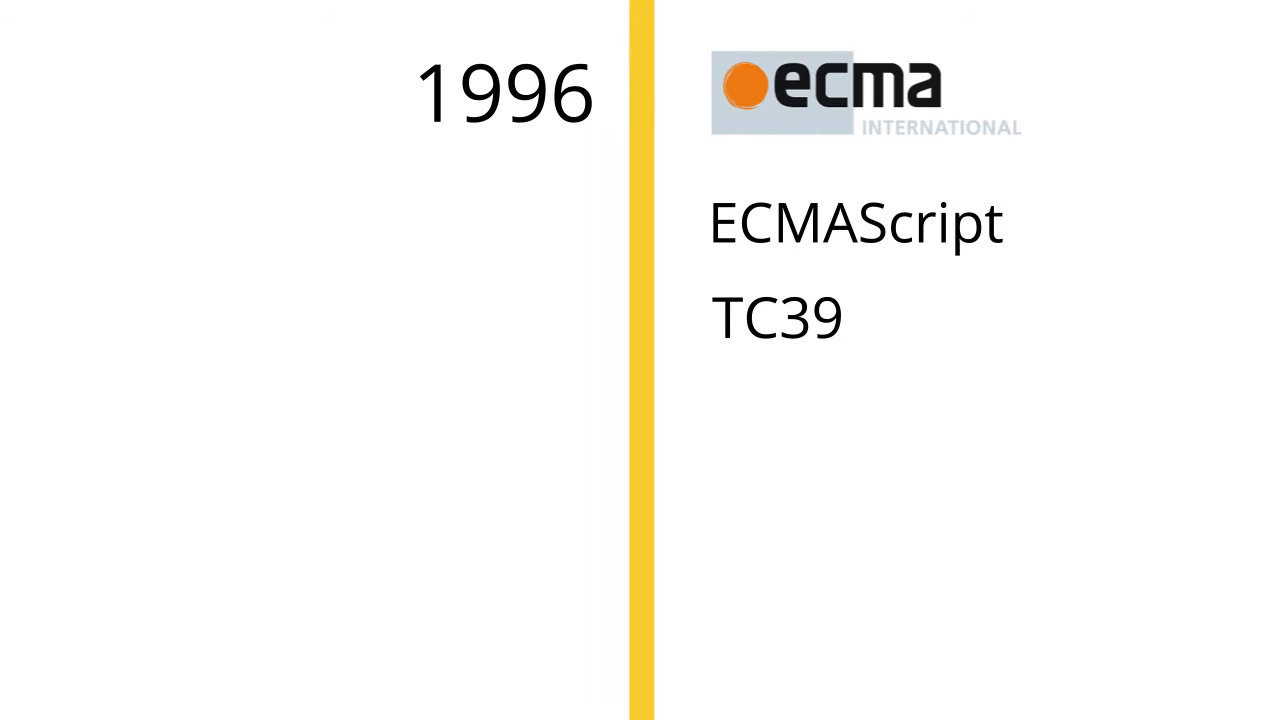
scroll(down, 3)
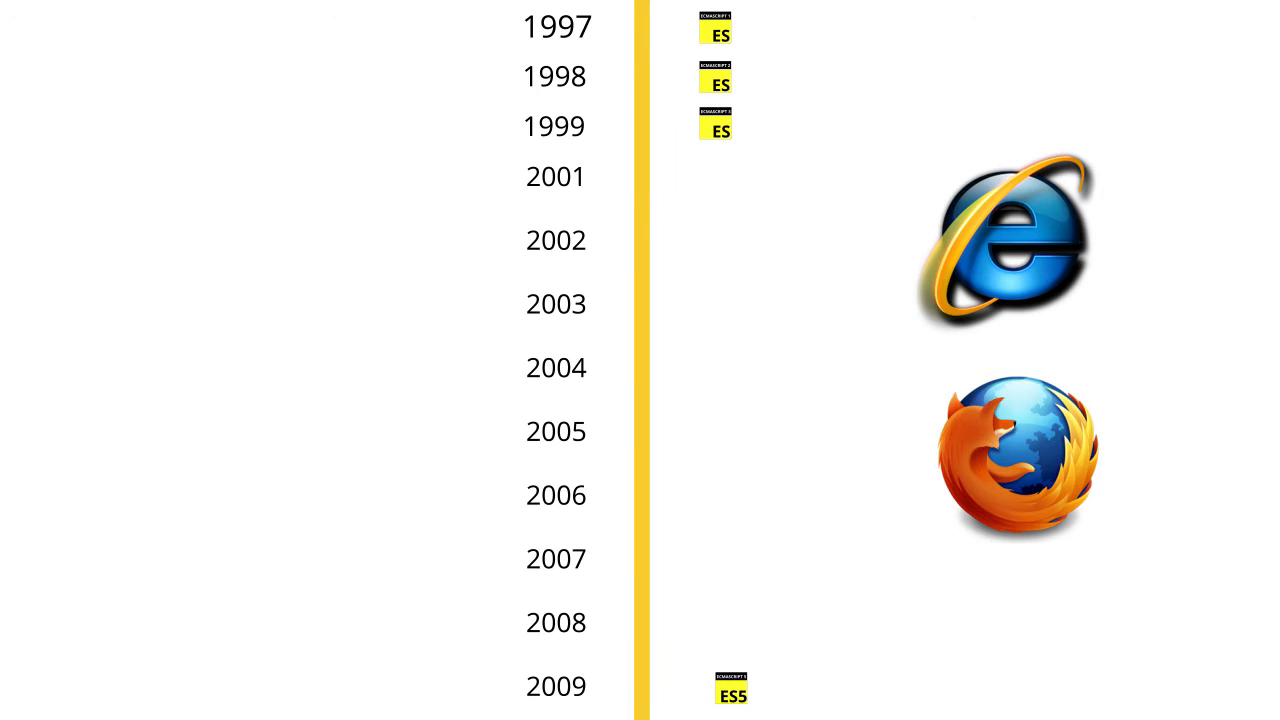
key(Right)
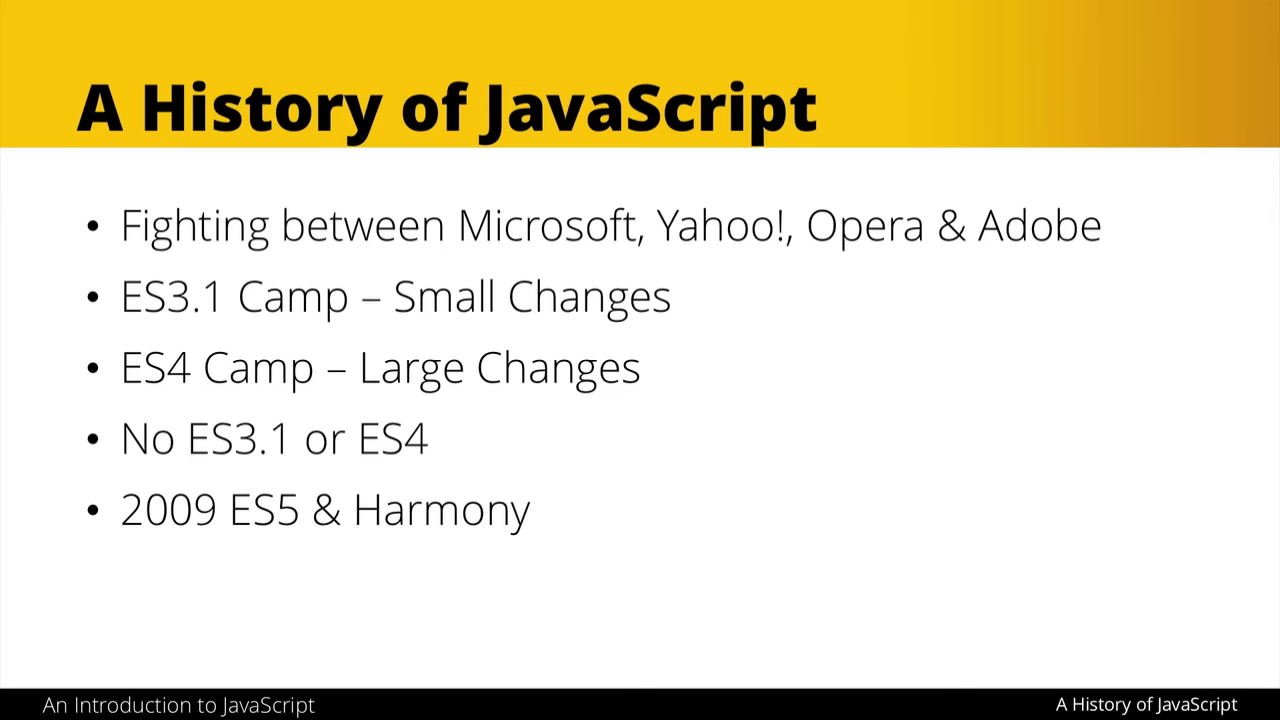
key(Right)
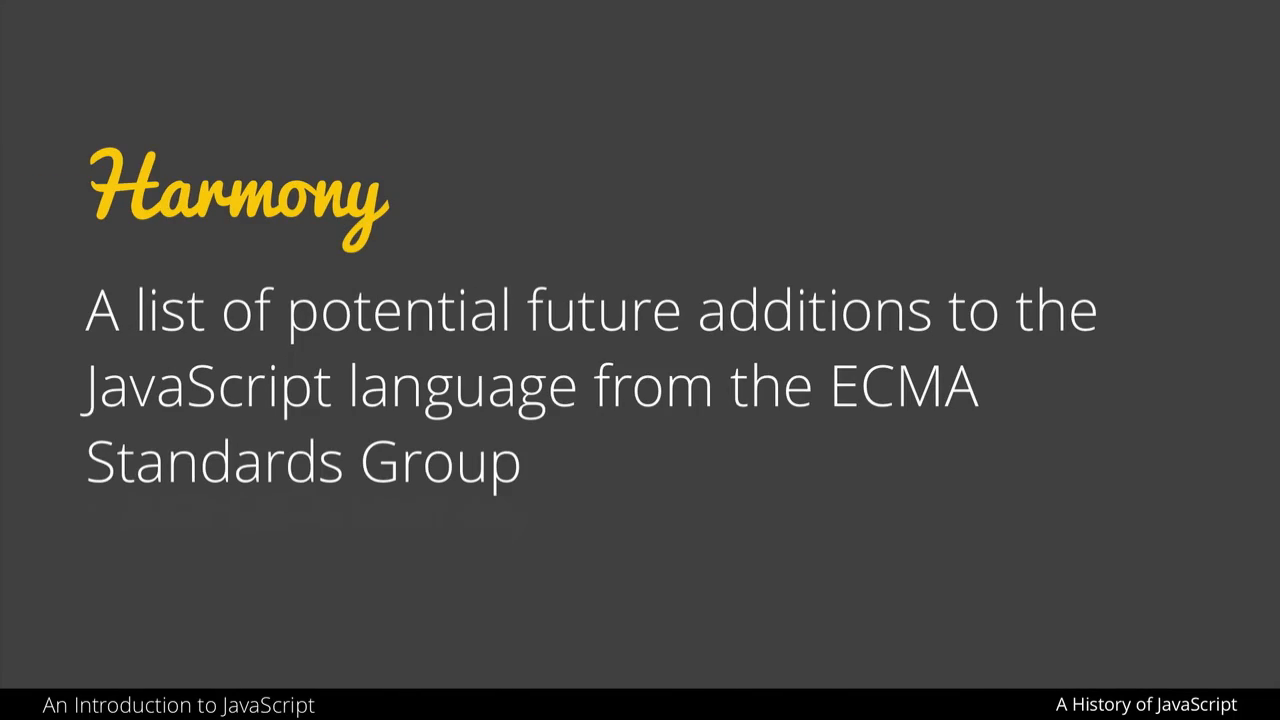